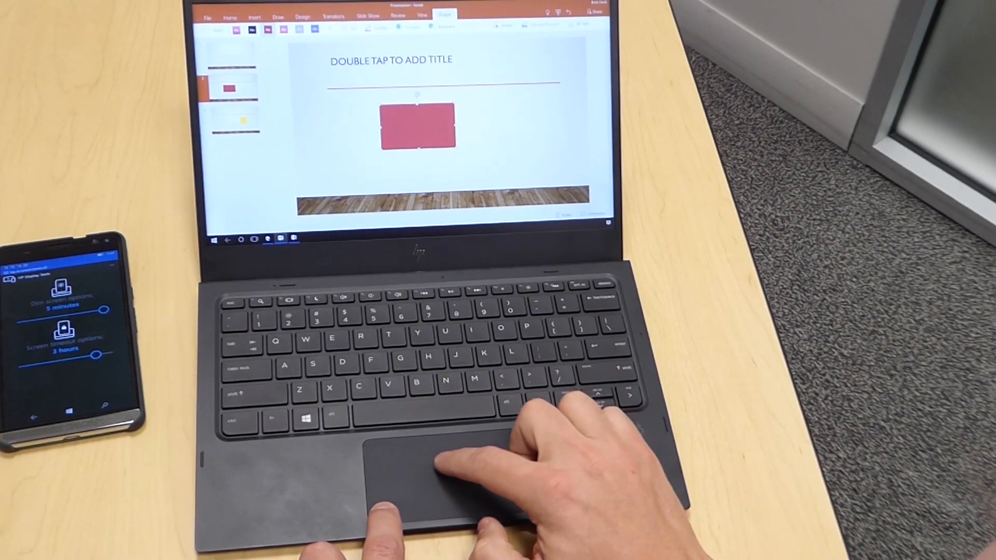
Drag the red rectangle to the right side of the slide and deselect it.
left_click_drag(416, 126, 499, 135)
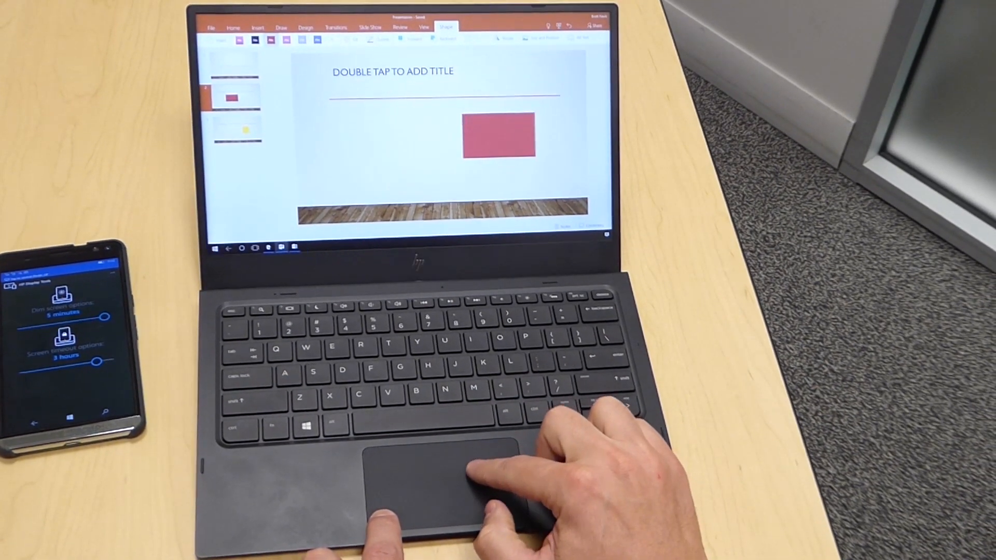
left_click(469, 134)
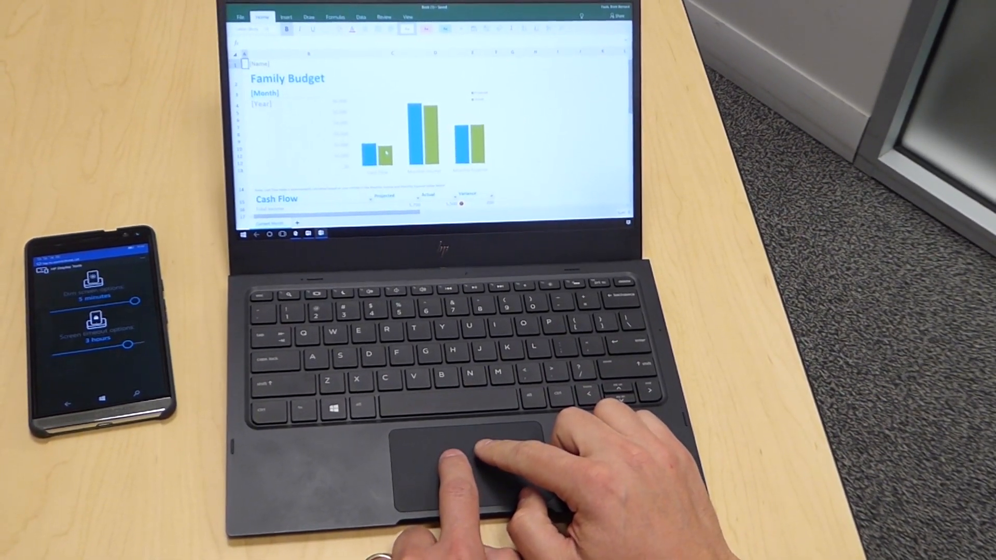
Scroll down the Family Budget sheet to the Monthly Income and Monthly Expense sections.
scroll("down", 3)
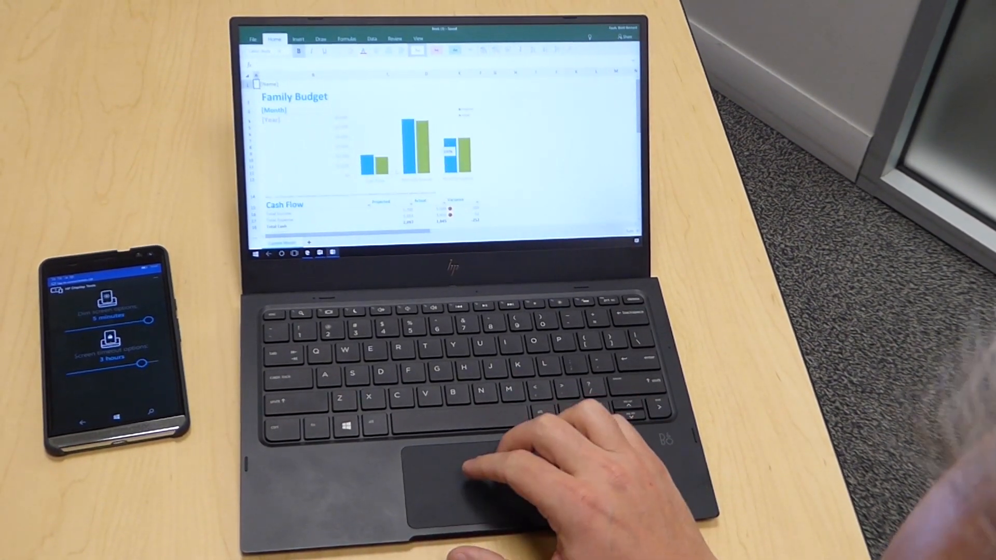
scroll("down", 3)
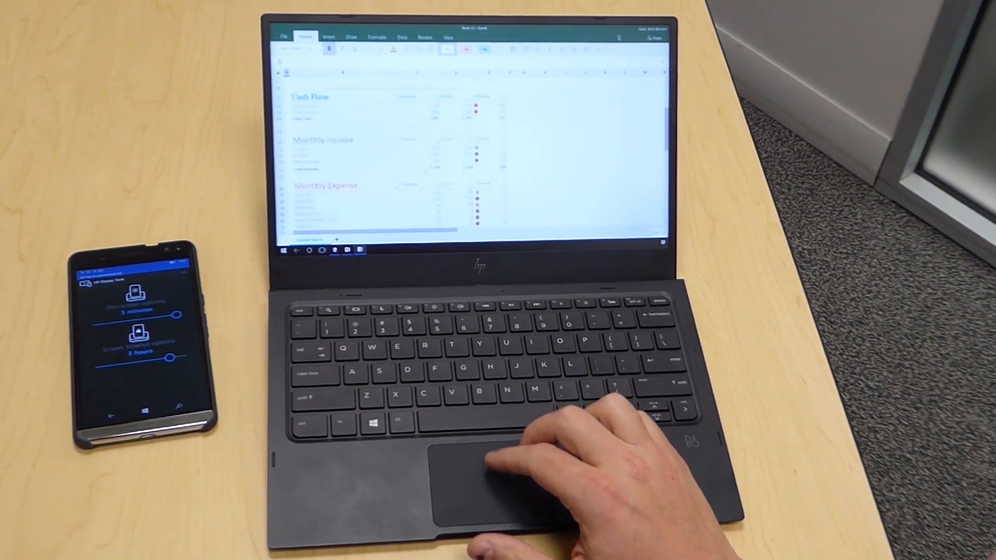